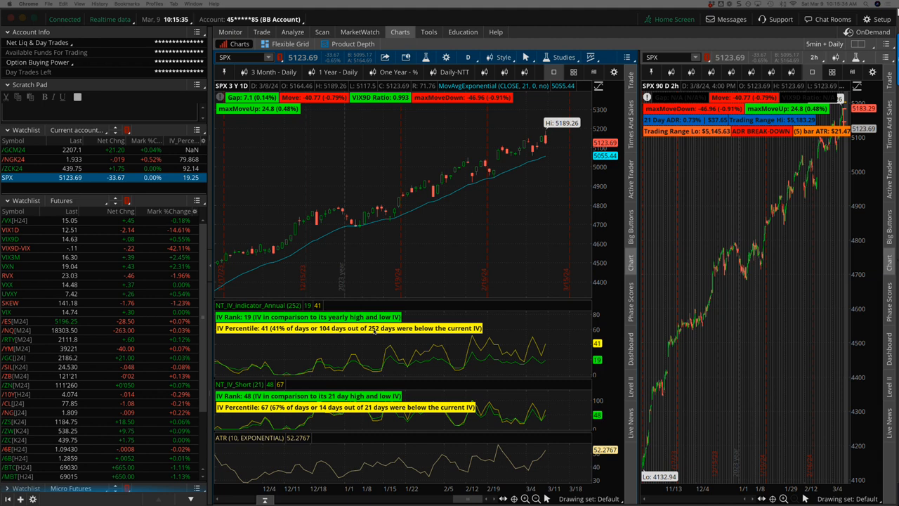
mouse_move(539, 174)
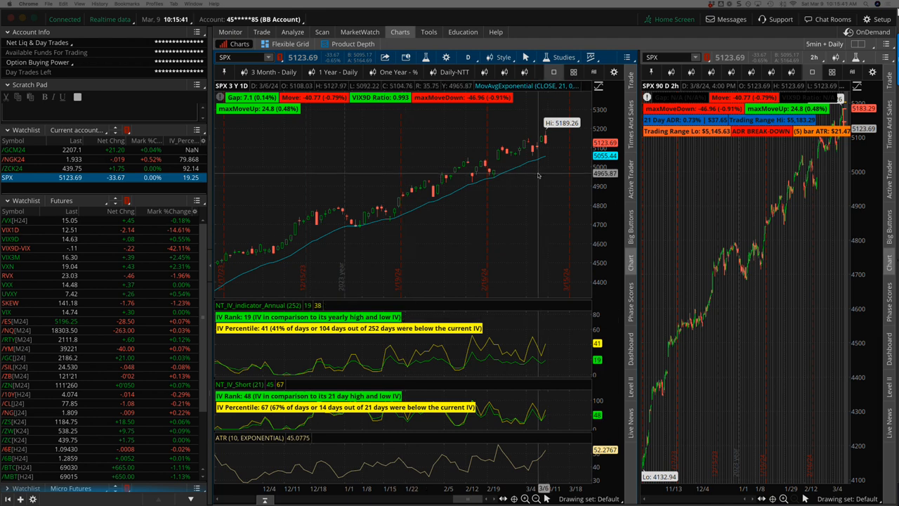
mouse_move(551, 141)
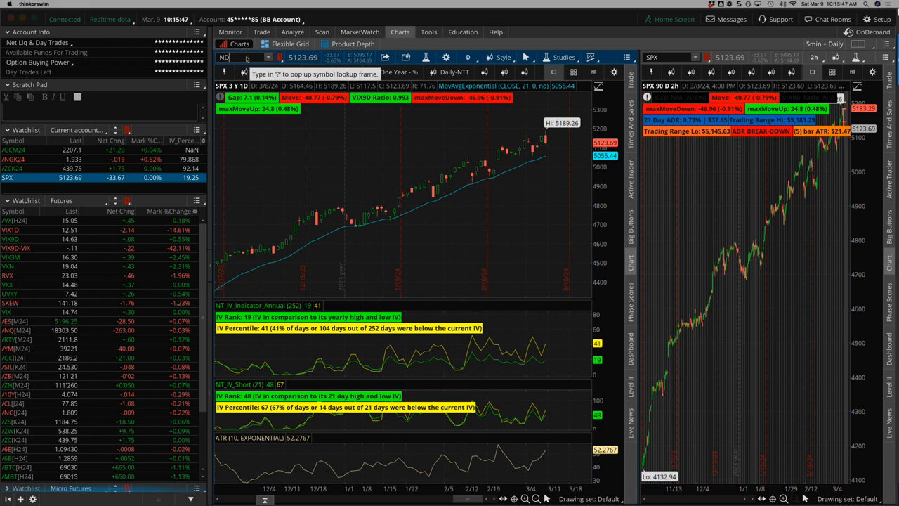
Enter NDX in the chart symbol field before picking /CL crude oil from the Futures watchlist.
type("NDX")
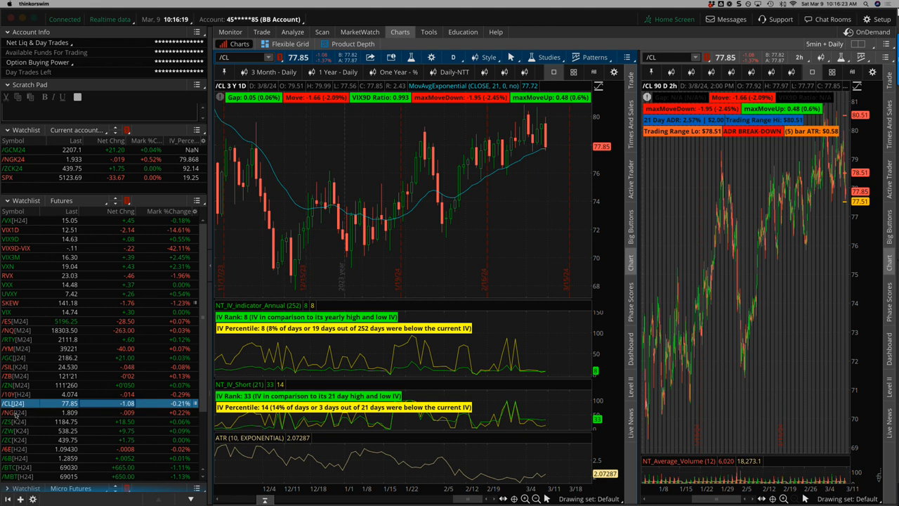
Chart /NG, /ZW, /6B and /BTC in turn from the Futures watchlist, ending on VIX.
left_click(11, 413)
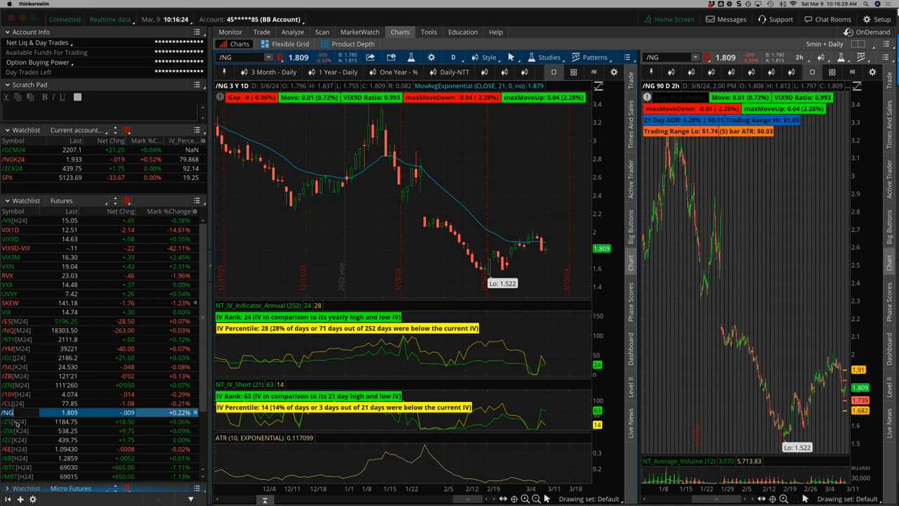
left_click(17, 421)
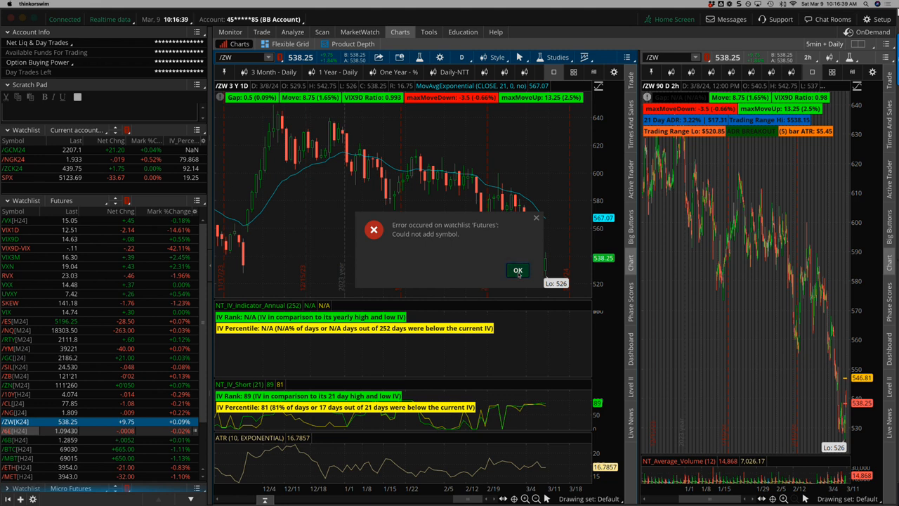
left_click(517, 270)
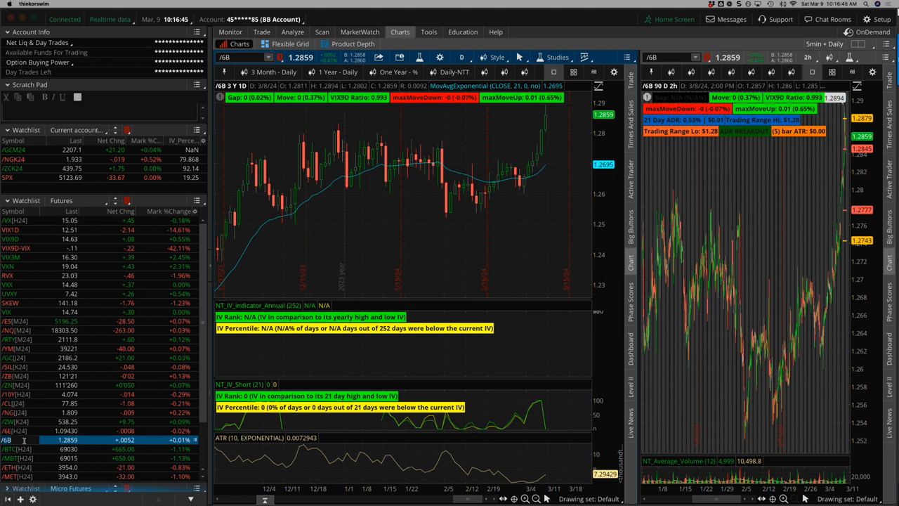
left_click(8, 450)
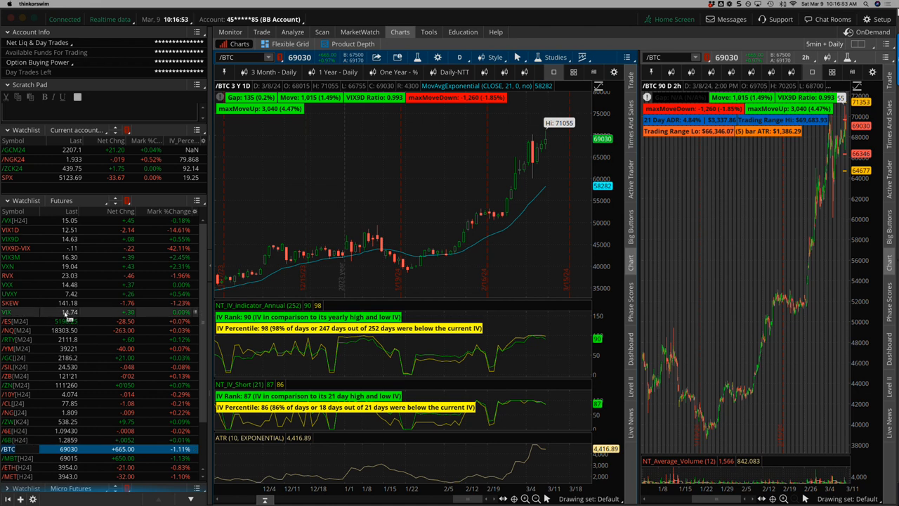
left_click(9, 312)
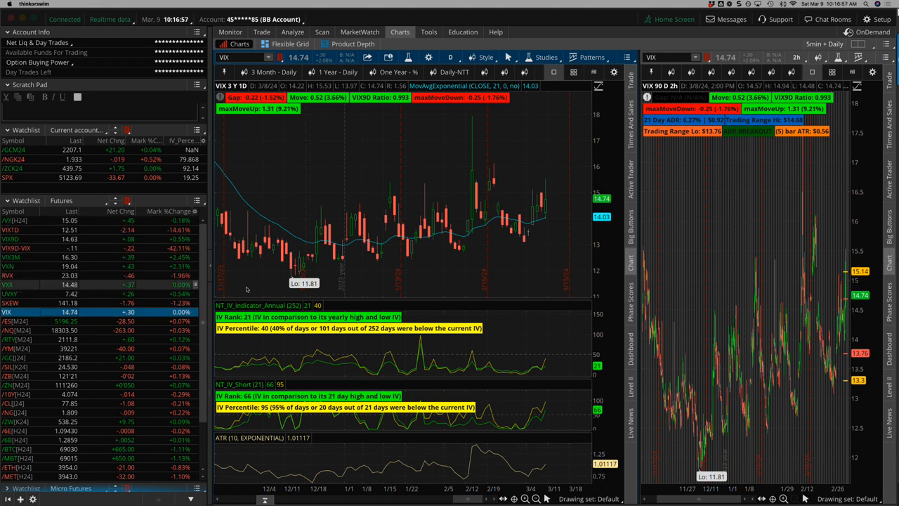
mouse_move(553, 181)
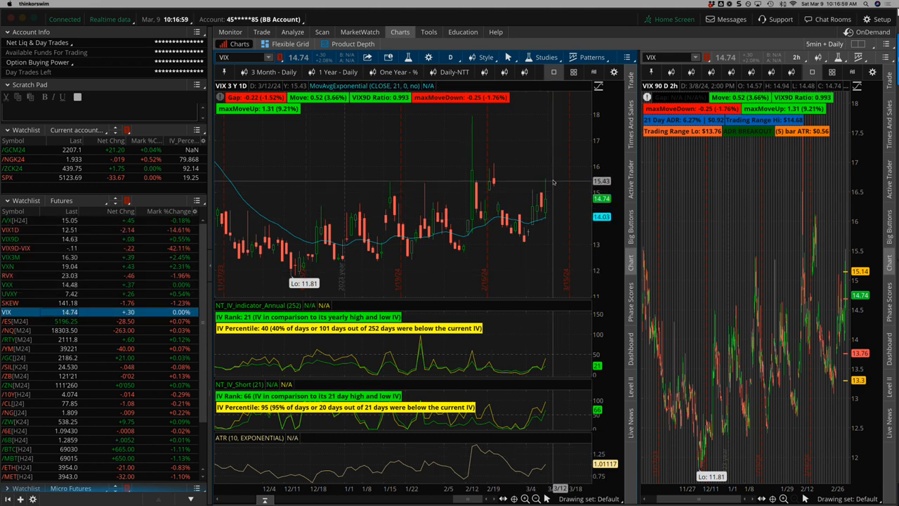
mouse_move(458, 268)
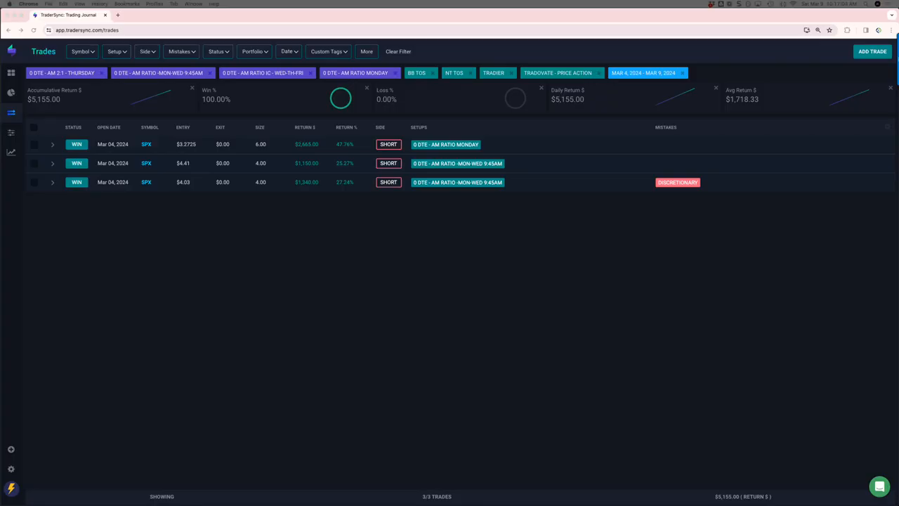
mouse_move(262, 229)
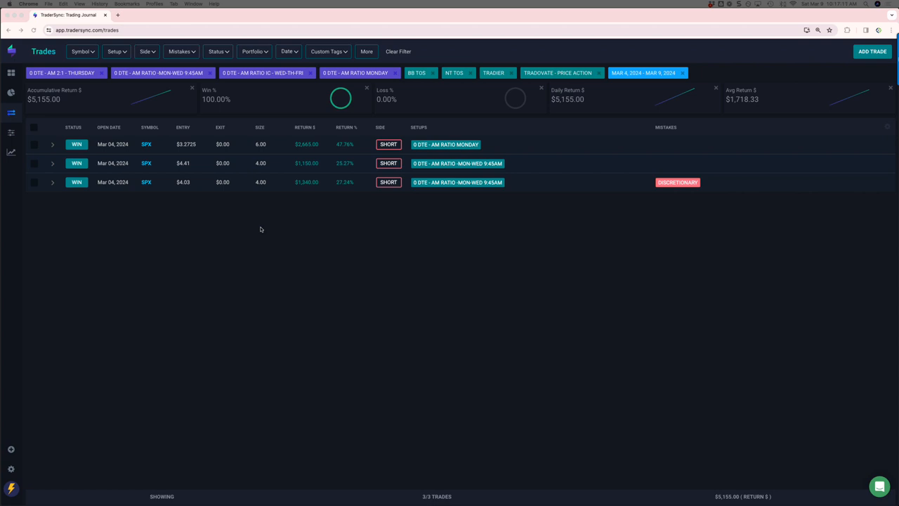
mouse_move(84, 110)
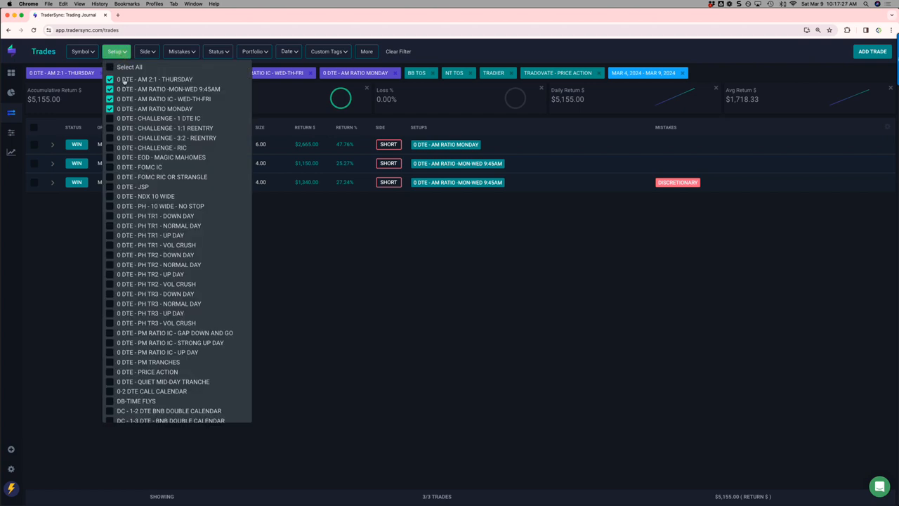
Filter the Setup dropdown to only 0 DTE - EOD - MAGIC MAHOMES, showing its 3 trades at −$2,870.
left_click(110, 147)
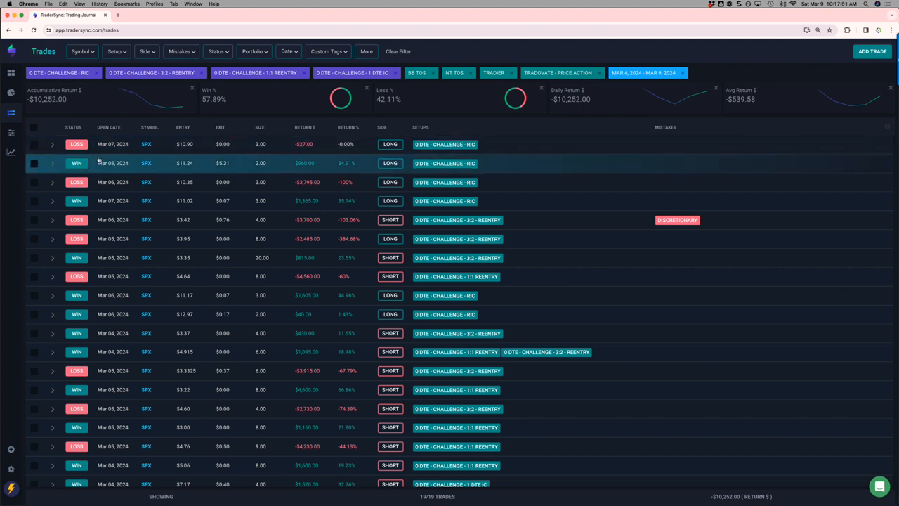
scroll("up", 3)
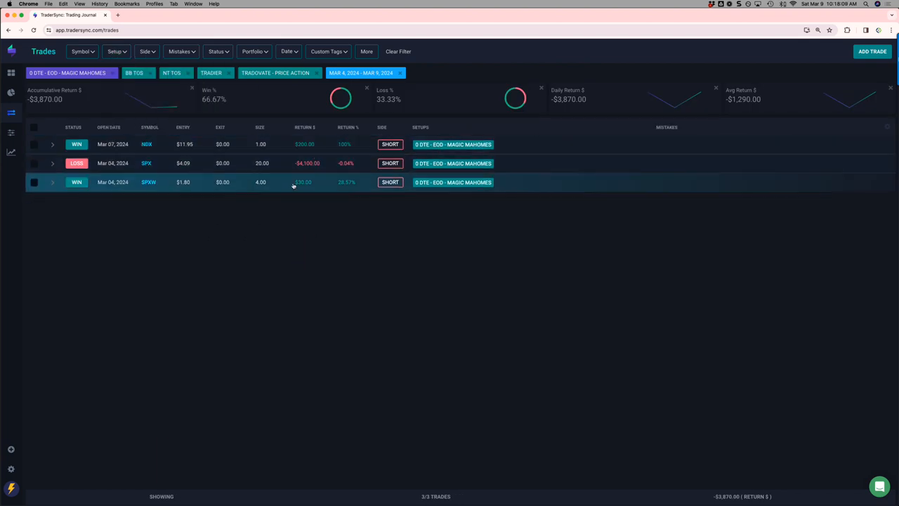
mouse_move(298, 187)
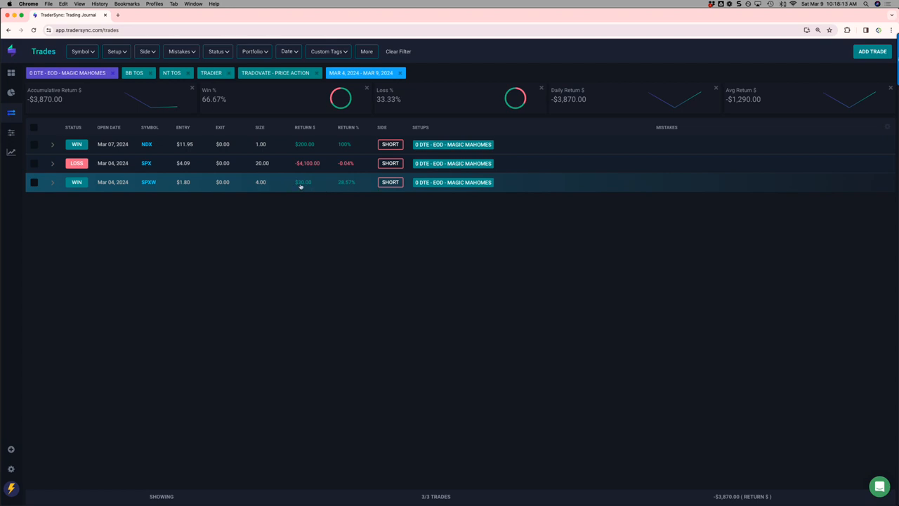
mouse_move(306, 185)
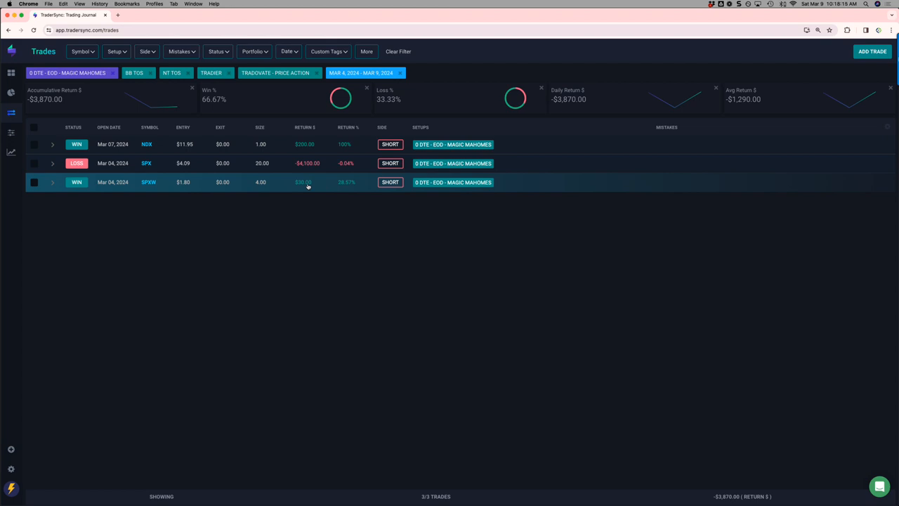
Swap the setup filter from MAGIC MAHOMES to 0 DTE - JSP, showing 3 trades at −$11,350.
left_click(115, 51)
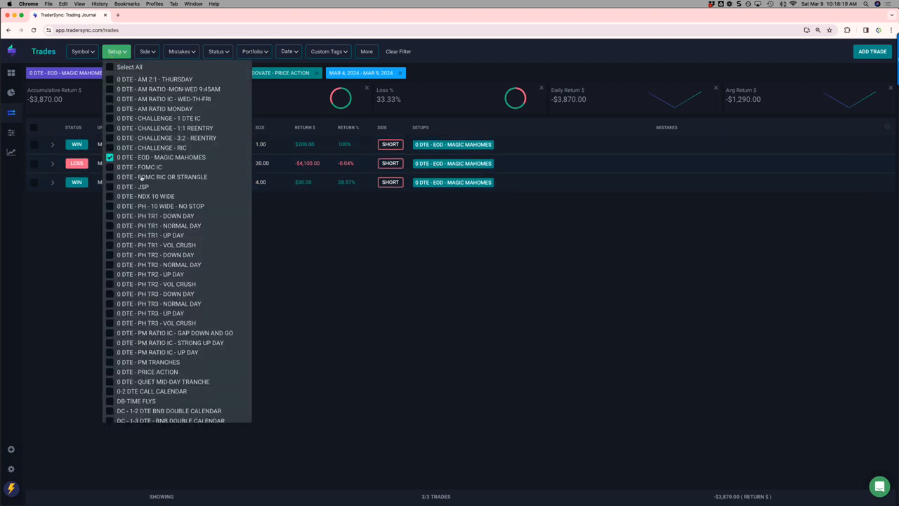
left_click(110, 185)
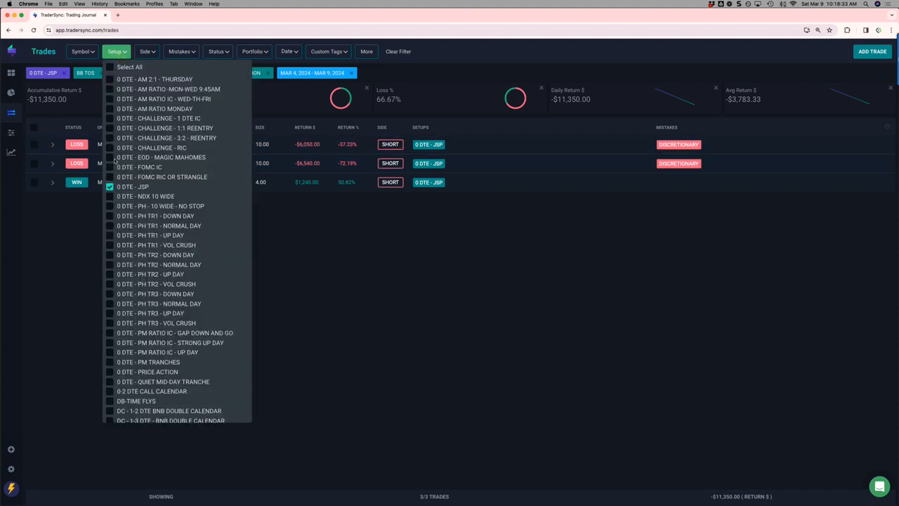
Swap 0 DTE - JSP for 0 DTE - NDX 10 WIDE, showing 6 NDX trades at a 50% win rate.
left_click(109, 196)
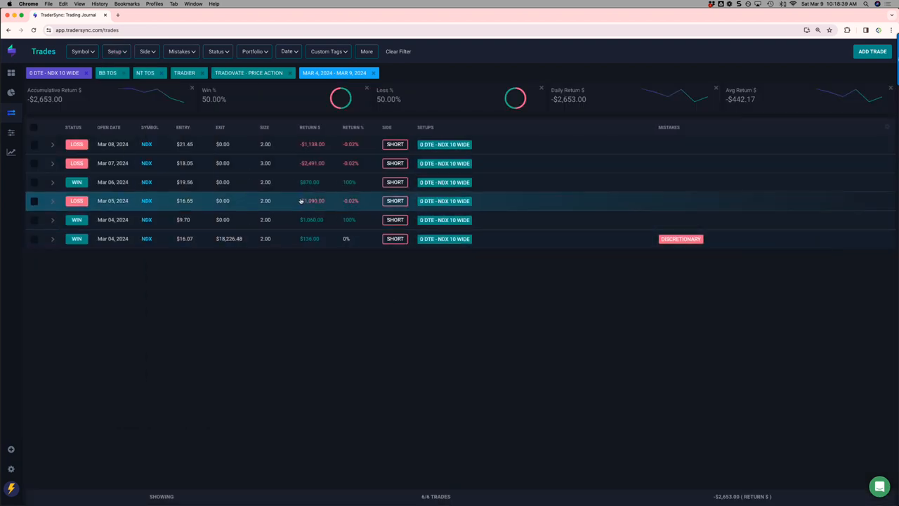
left_click(11, 113)
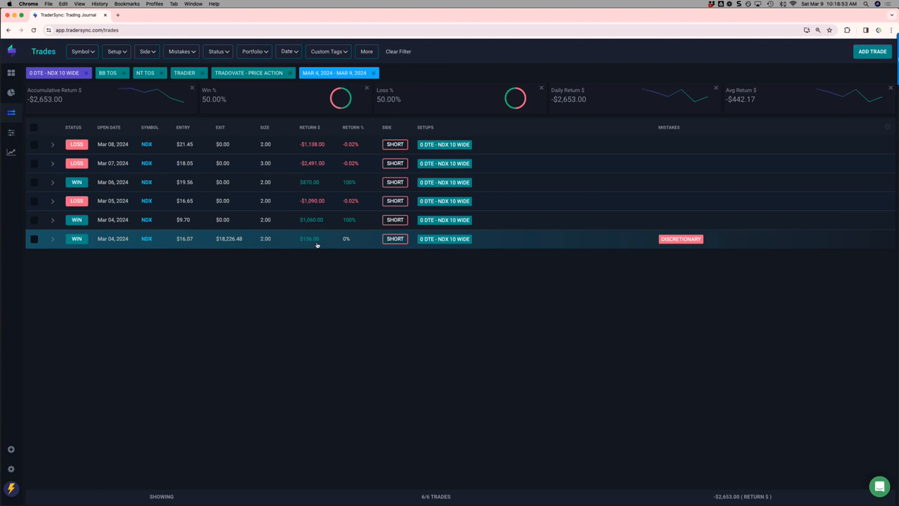
mouse_move(323, 241)
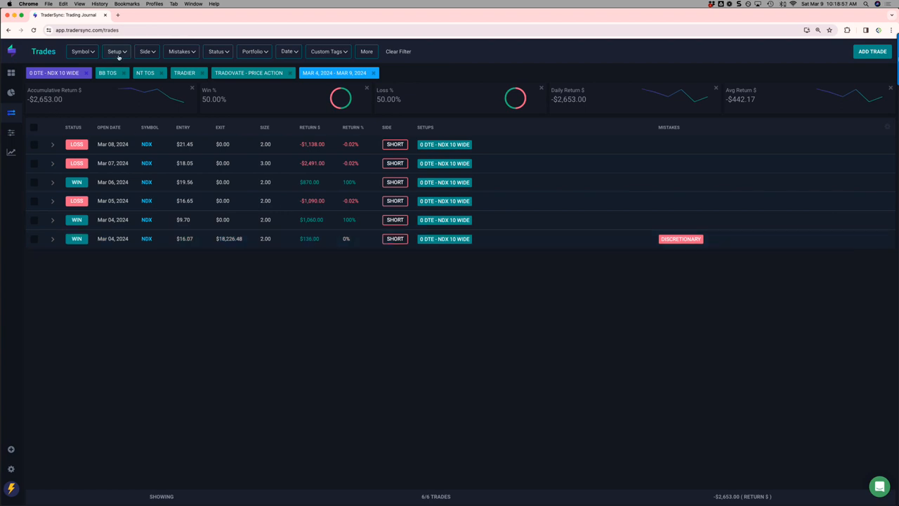
Check the 0 DTE - PH setups (TR1–TR3 variants) and drop NDX 10 WIDE, showing nine losing trades at −$30,920.
left_click(115, 51)
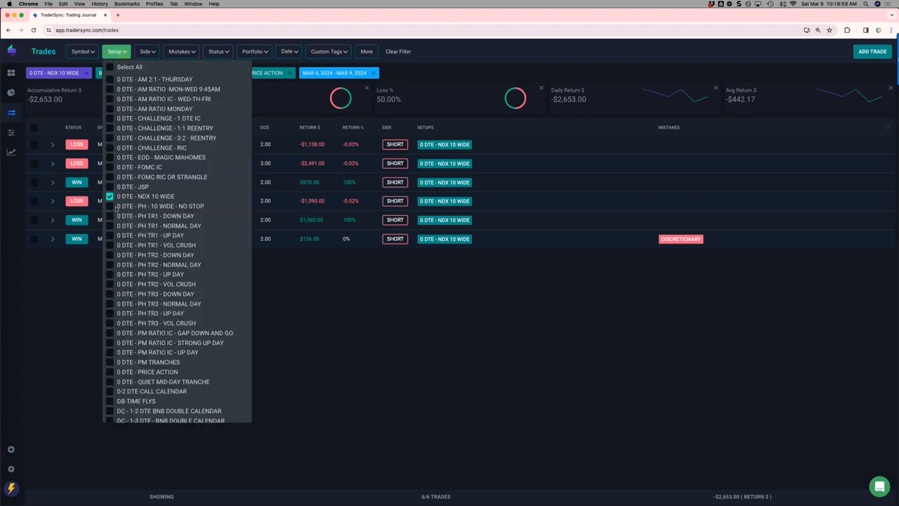
left_click(110, 225)
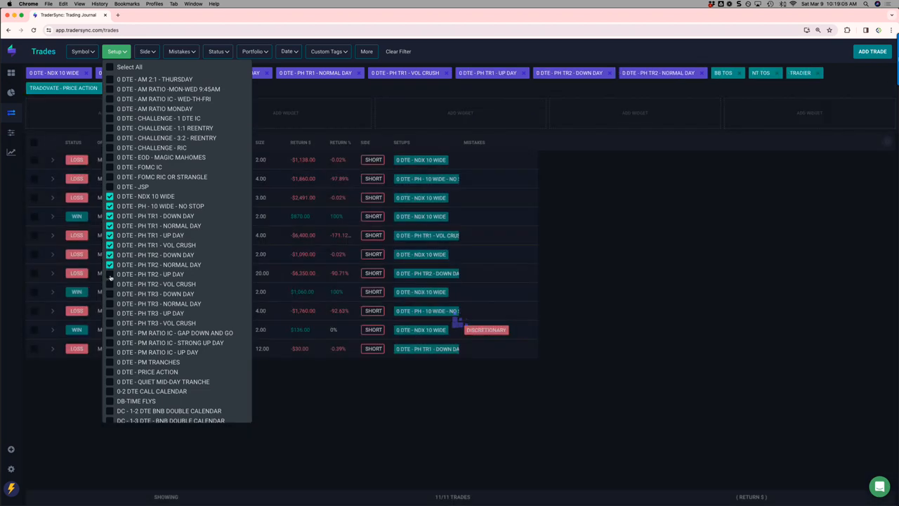
left_click(110, 294)
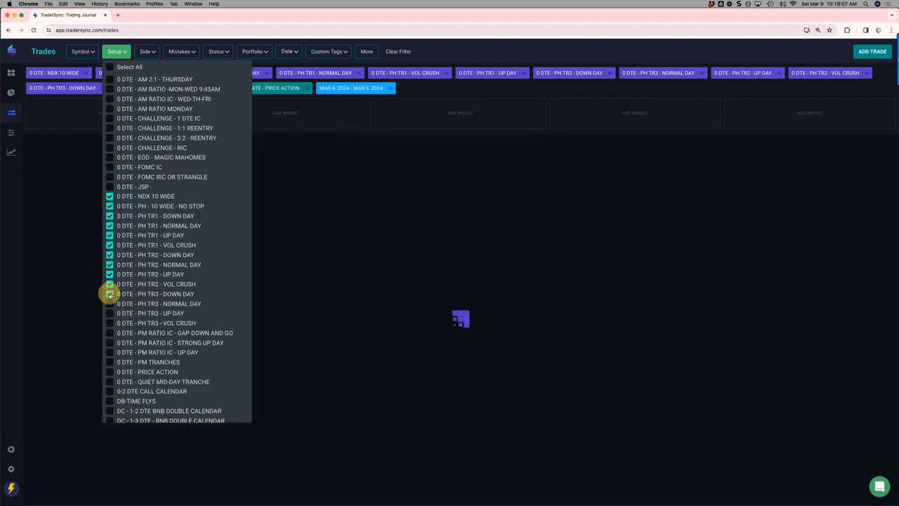
left_click(109, 294)
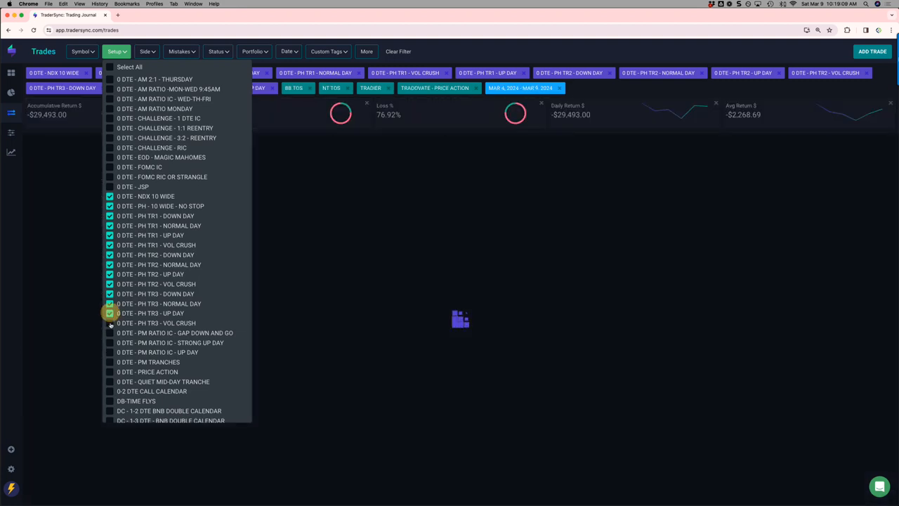
left_click(110, 312)
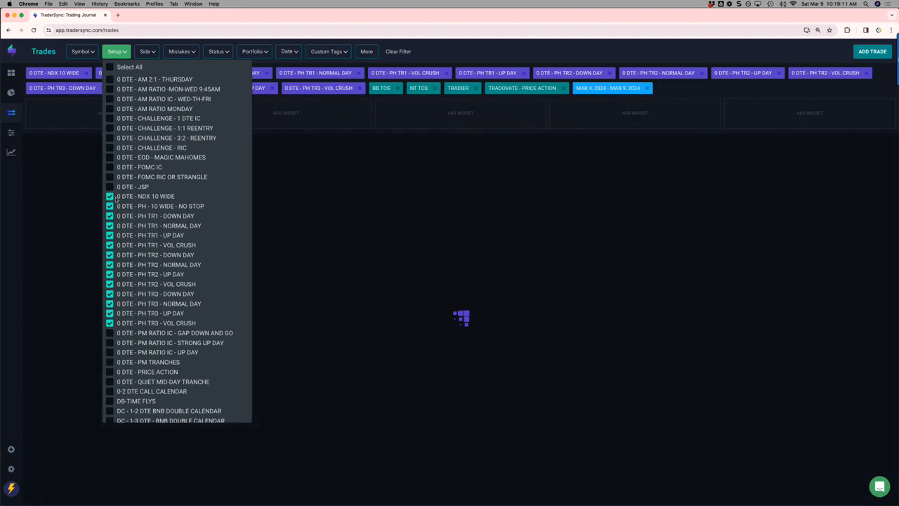
left_click(110, 196)
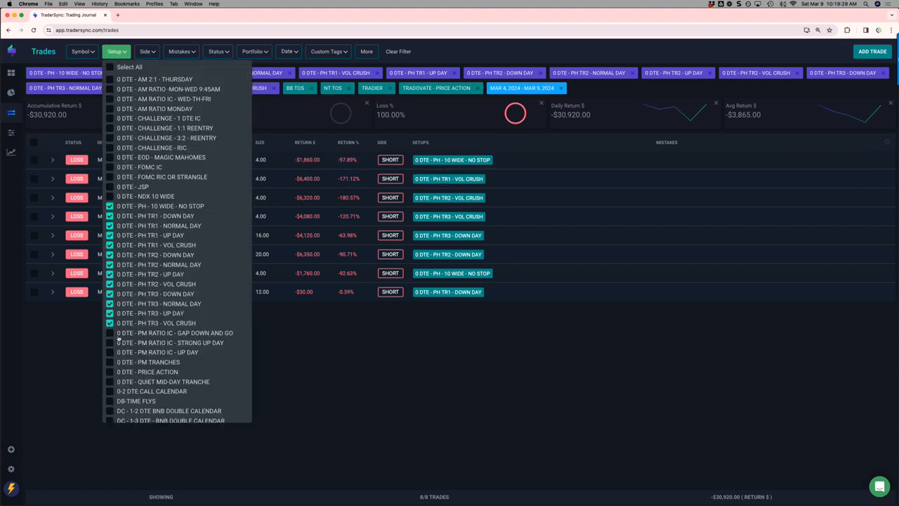
Keep PM RATIO IC and PM TRANCHES checked while dropping the PH TR setups and 10 WIDE - NO STOP, showing six losing trades at −$14,930.
left_click(109, 332)
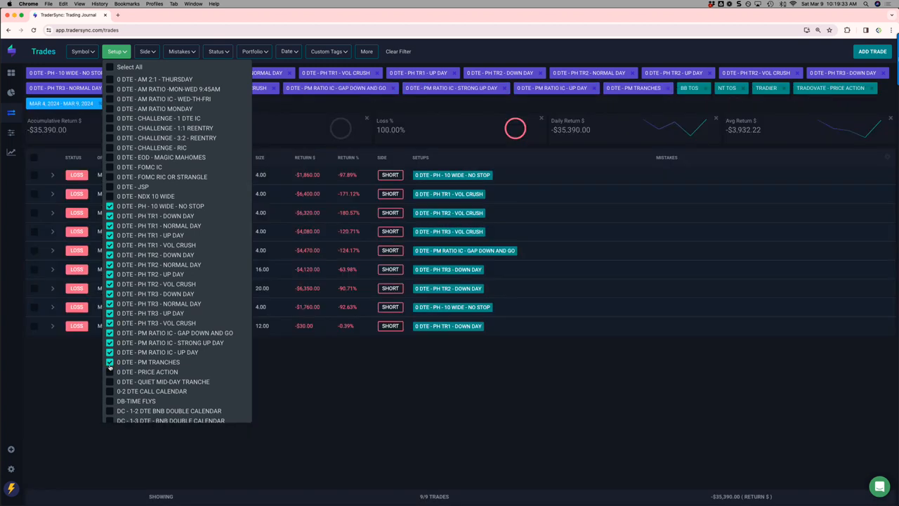
left_click(110, 363)
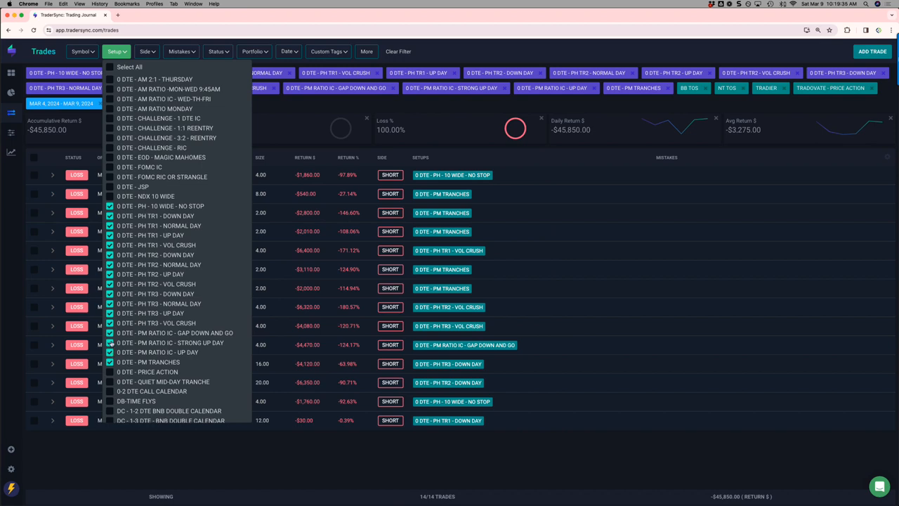
left_click(110, 303)
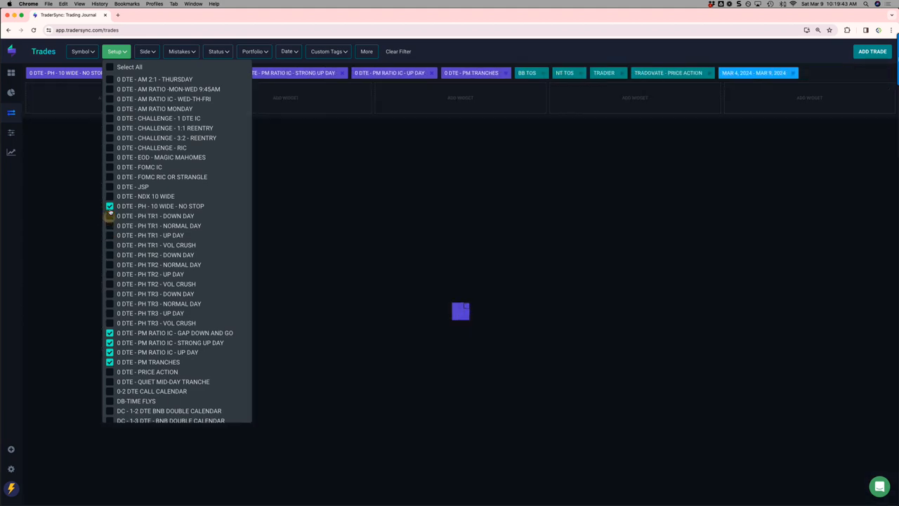
left_click(110, 205)
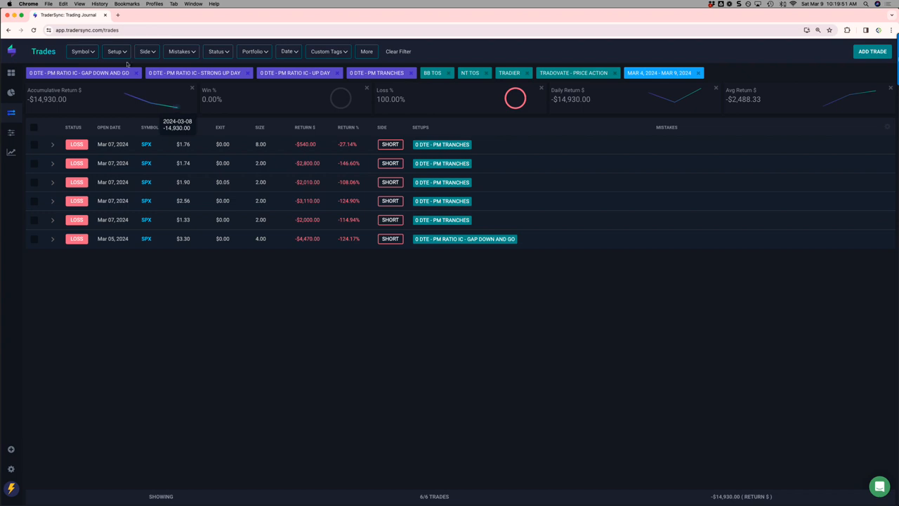
left_click(117, 51)
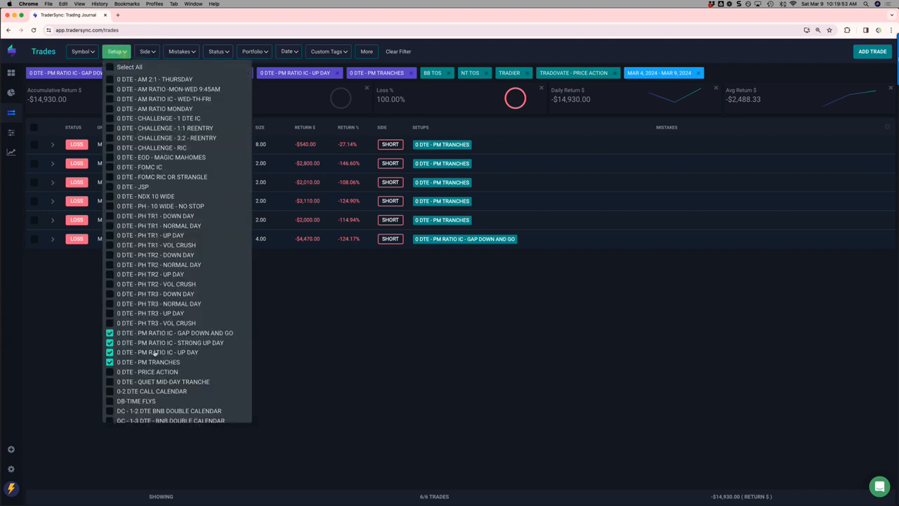
scroll("down", 3)
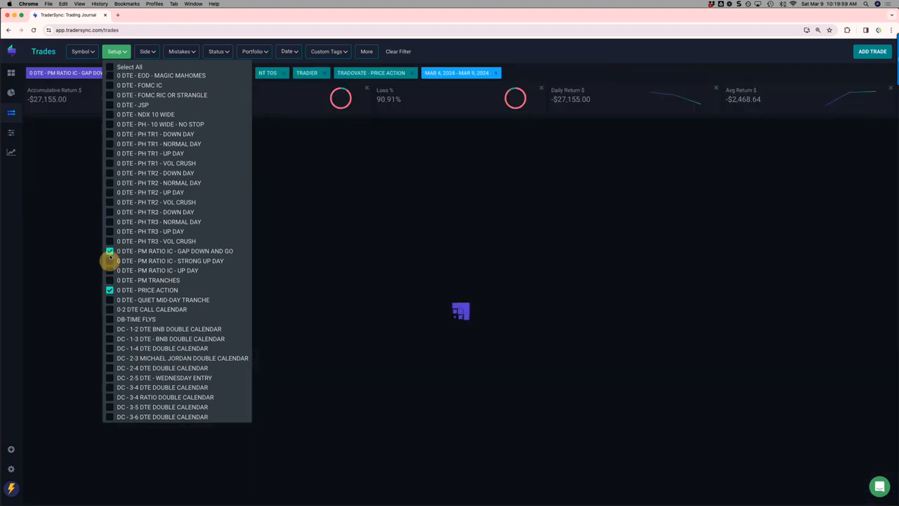
View PRICE ACTION alone, then QUIET MID-DAY TRANCHE, then only the 0-2 DTE CALL CALENDAR setup.
left_click(109, 250)
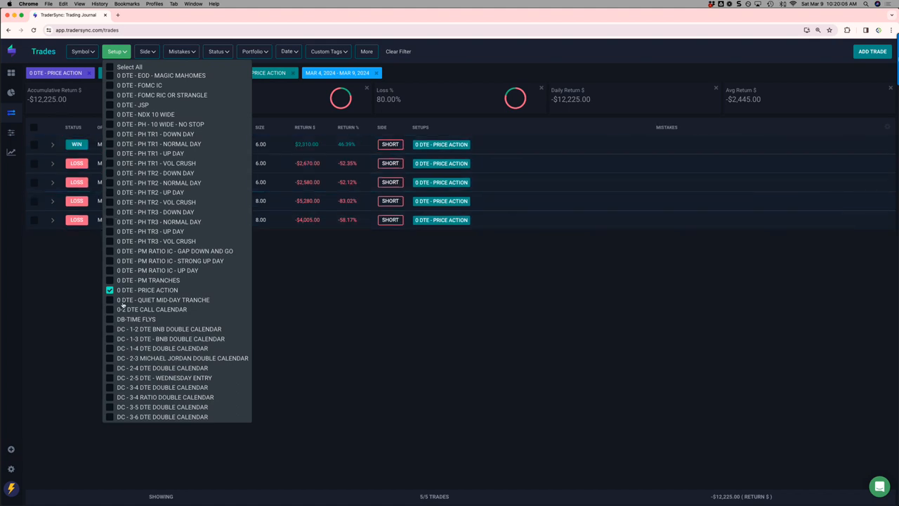
left_click(109, 301)
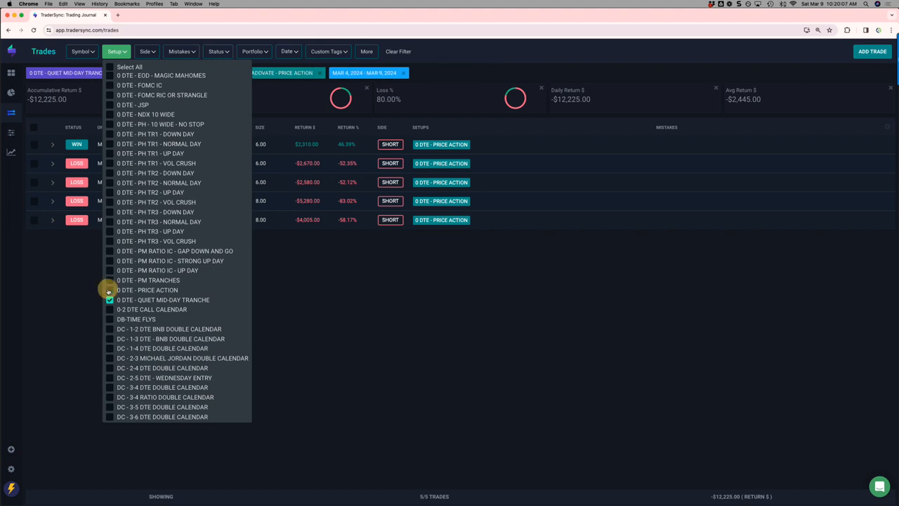
left_click(109, 289)
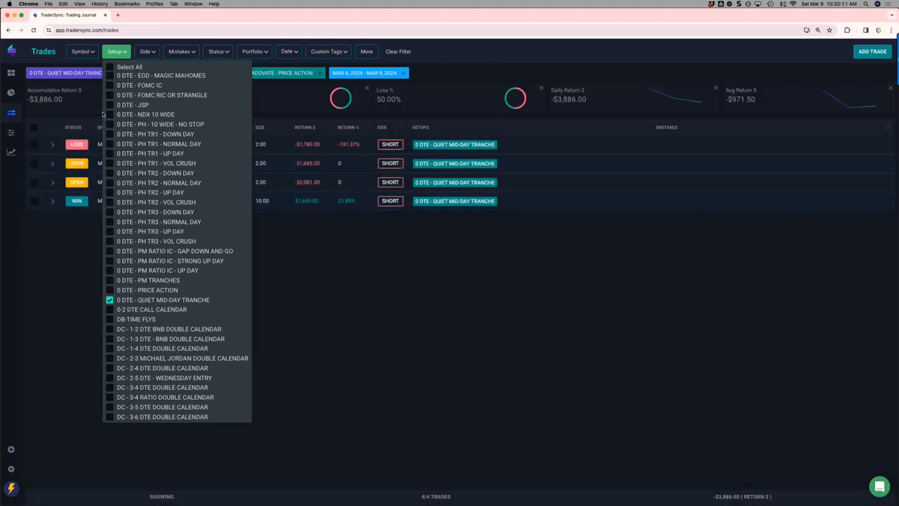
mouse_move(113, 312)
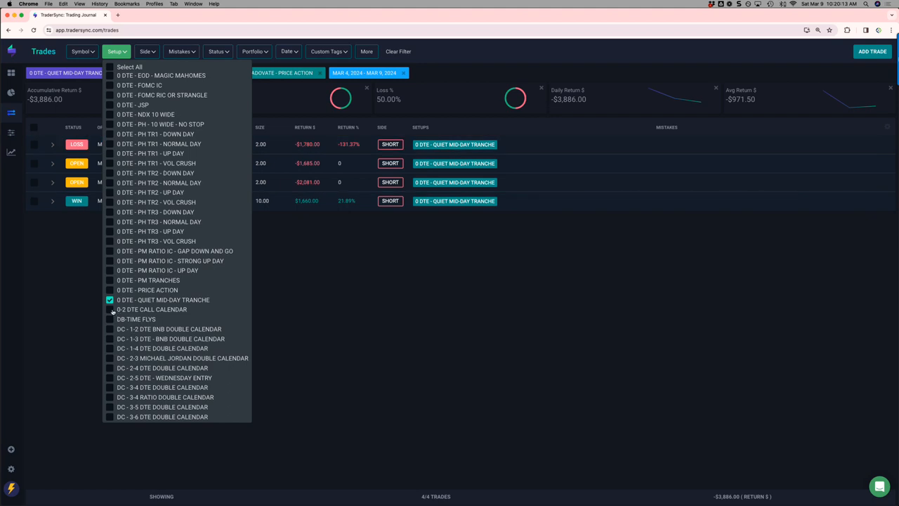
left_click(110, 309)
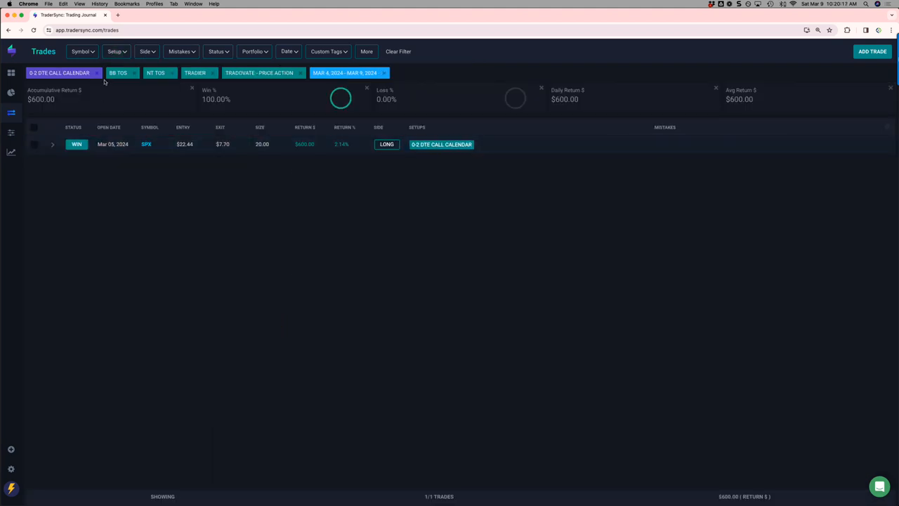
Swap 0-2 DTE CALL CALENDAR for DB-TIME FLYS and start adding the BNB double calendar setup.
left_click(115, 51)
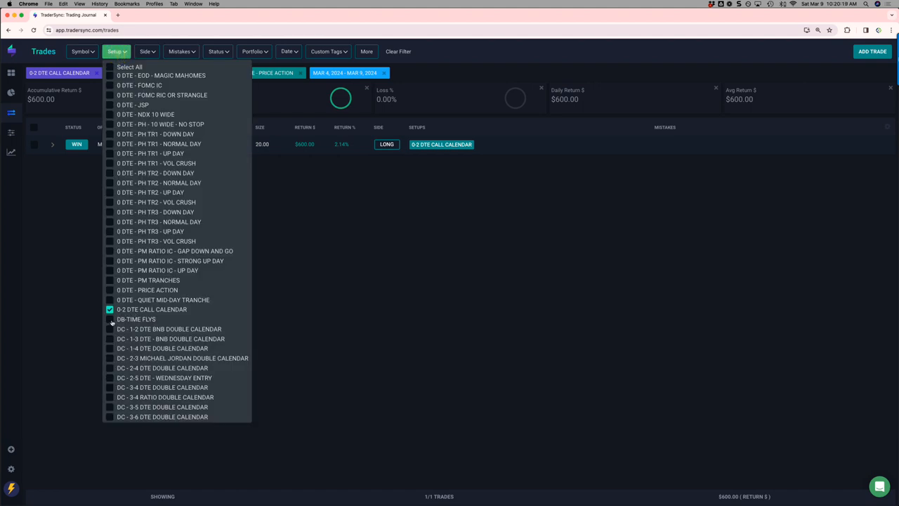
left_click(110, 319)
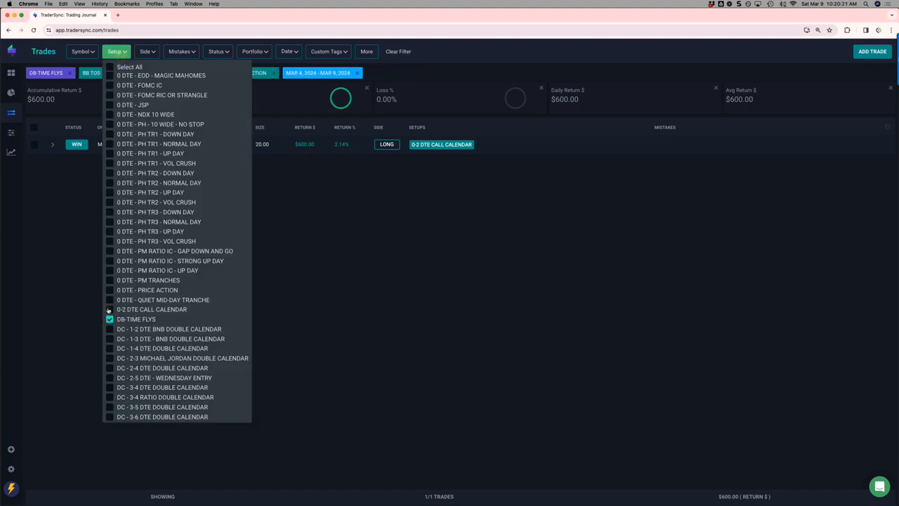
left_click(109, 310)
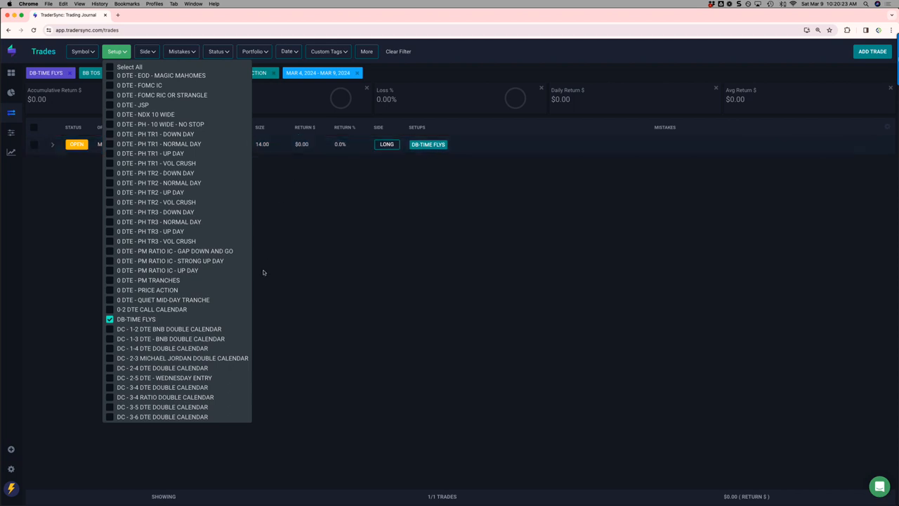
left_click(110, 328)
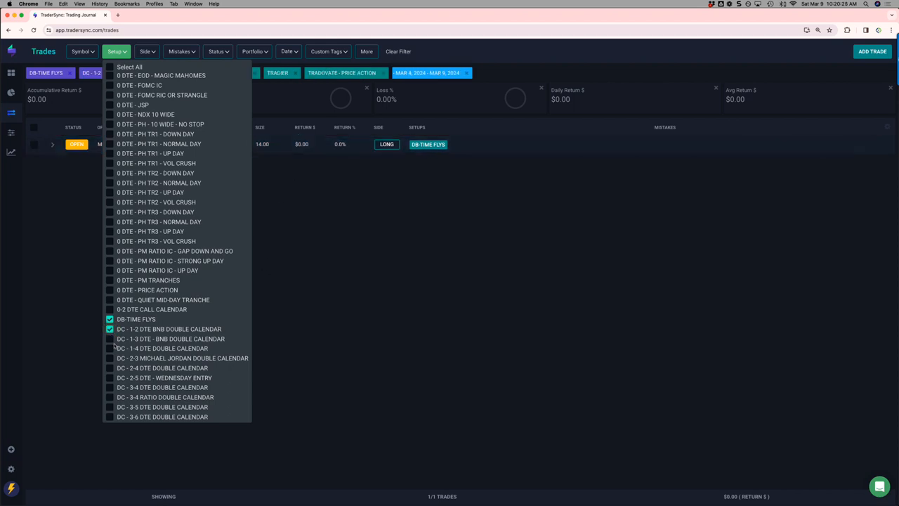
Tick all the DC double calendar setups and untick DB-TIME FLYS, showing 14 trades, 77.78% win rate, $3,514.
left_click(109, 368)
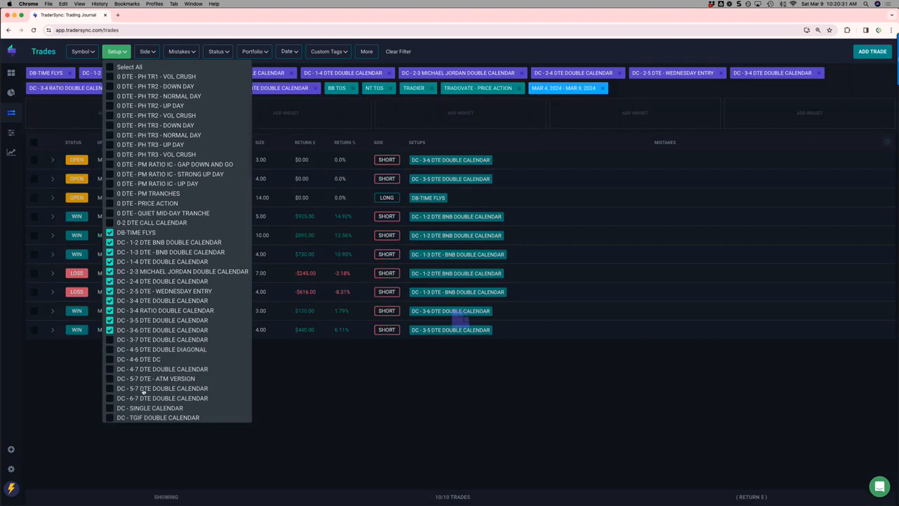
left_click(110, 380)
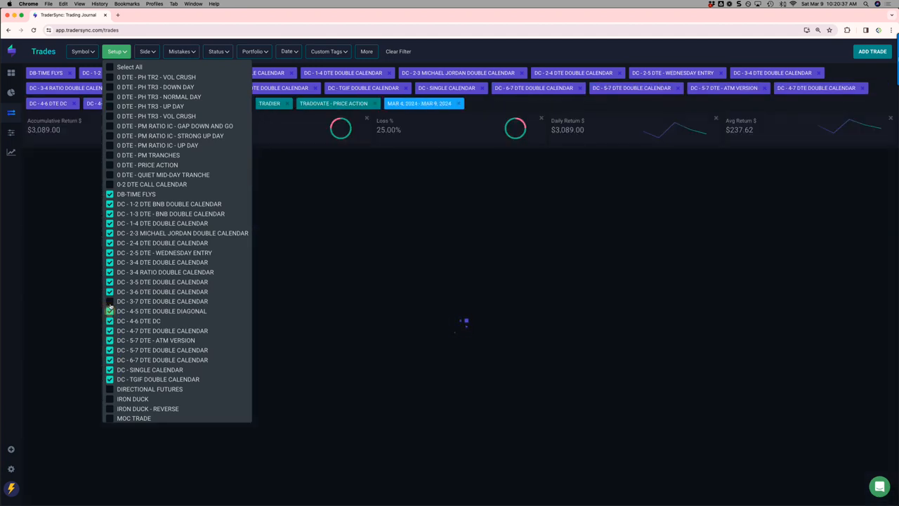
left_click(109, 194)
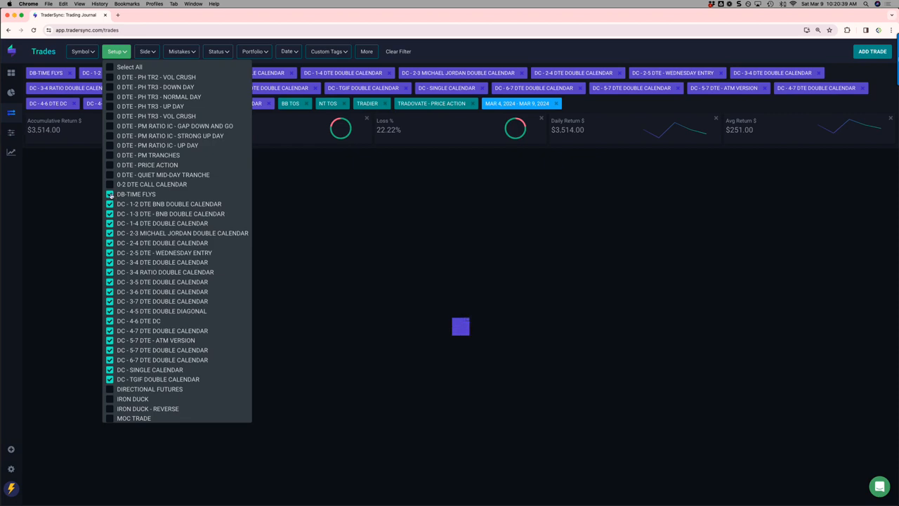
left_click(109, 194)
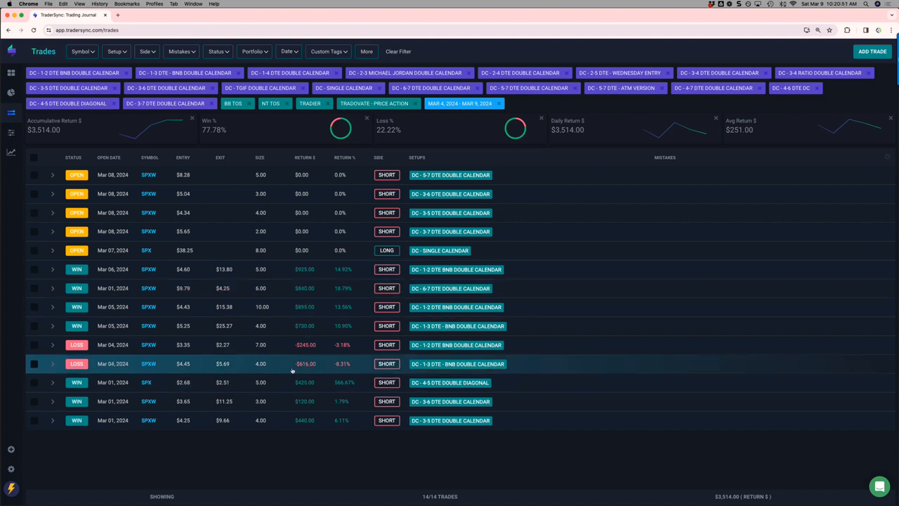
mouse_move(182, 104)
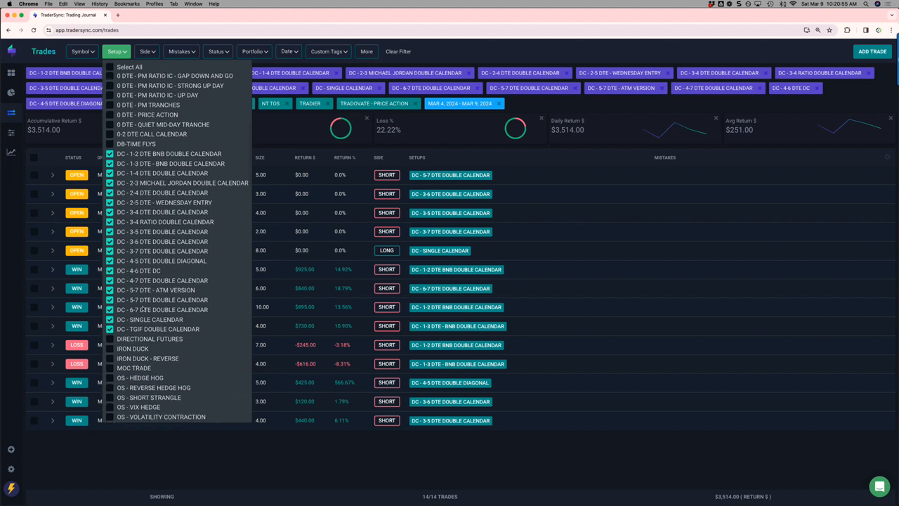
Add DIRECTIONAL FUTURES and remove the double calendar setups from the filter.
left_click(109, 337)
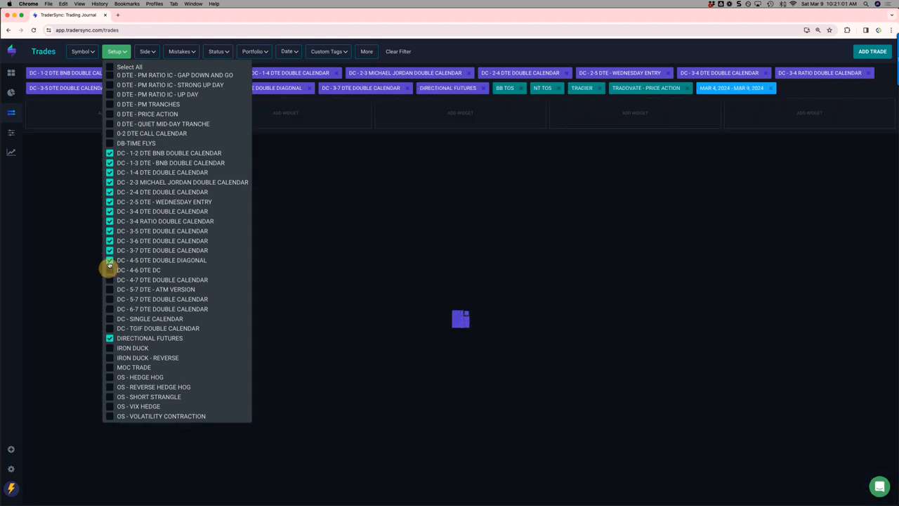
left_click(110, 240)
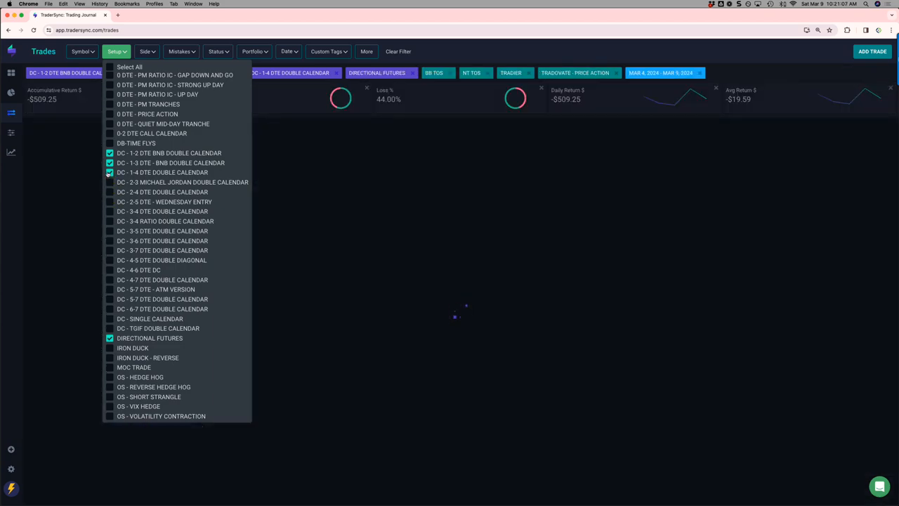
left_click(110, 153)
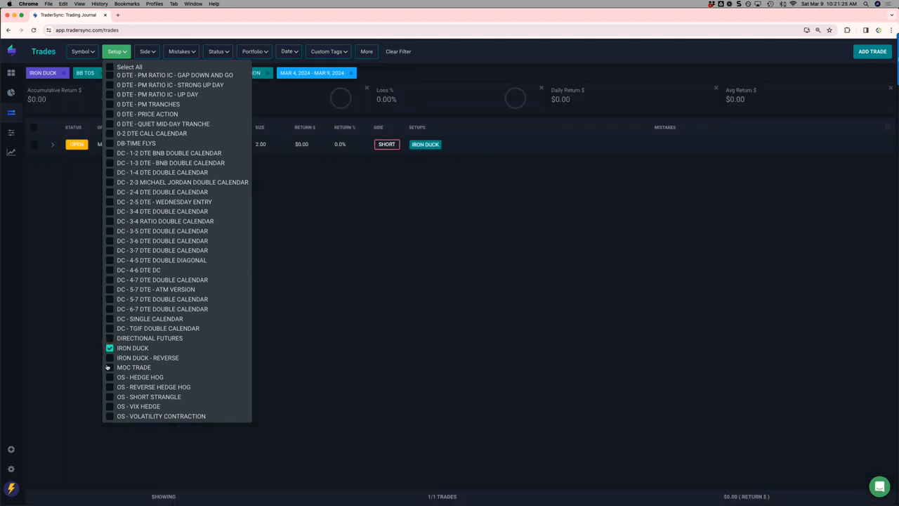
Swap IRON DUCK for MOC TRADE so the journal shows MOC TRADE alone.
left_click(109, 367)
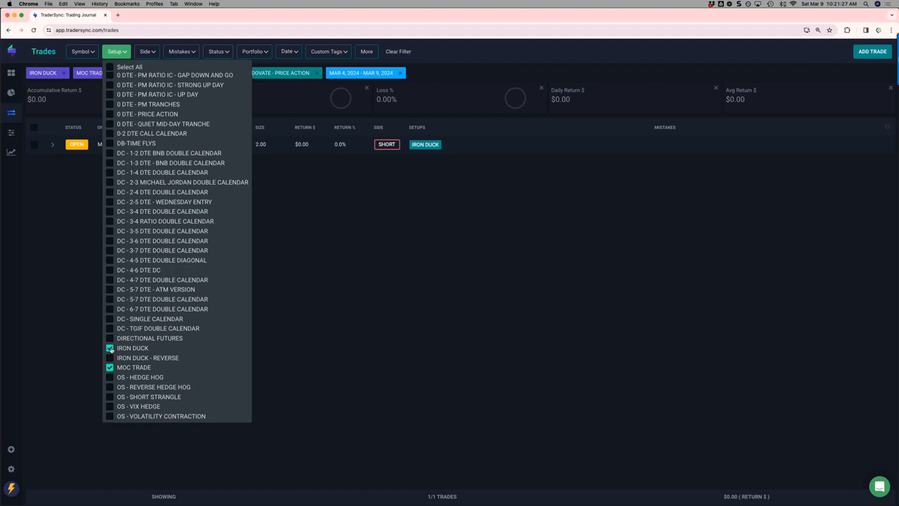
left_click(110, 349)
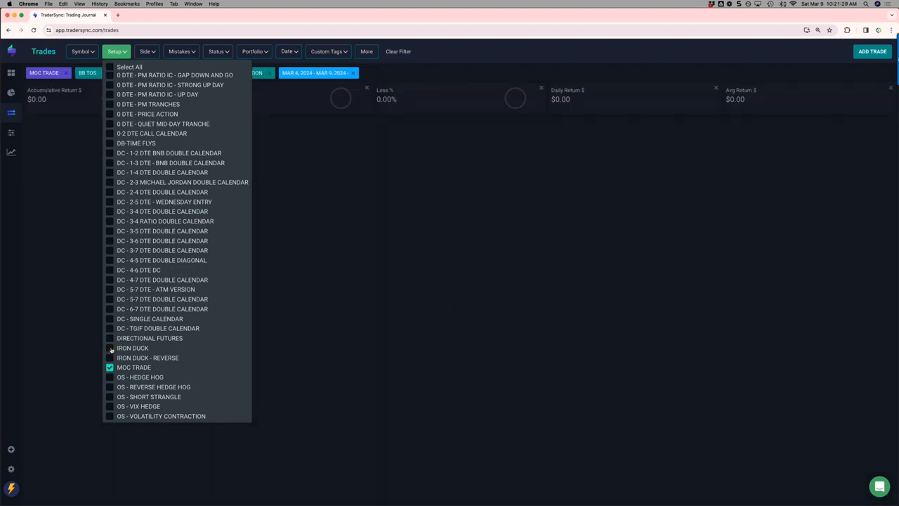
Tick the PM setups from PM - CALL SWOOSH through PM - HEDGE HOG to PM - REVERSE VERTIGO in the Setup filter.
scroll("down", 3)
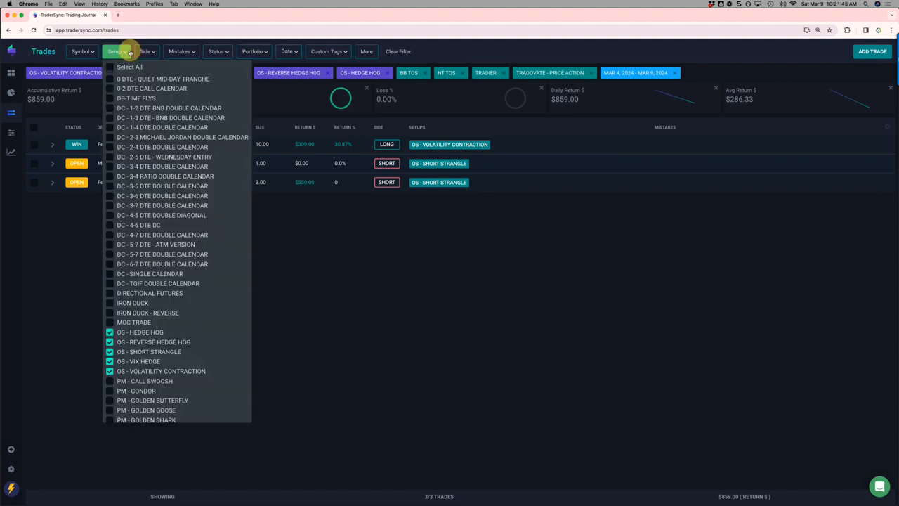
left_click(109, 381)
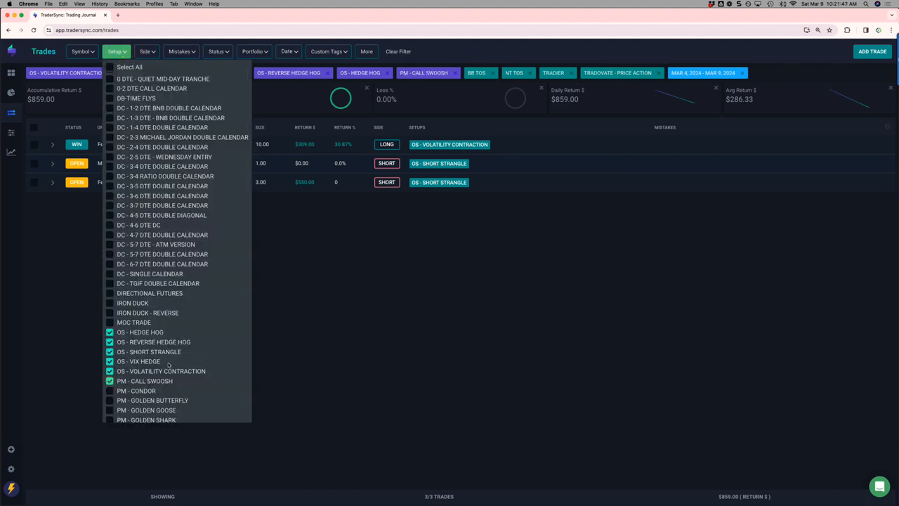
left_click(109, 291)
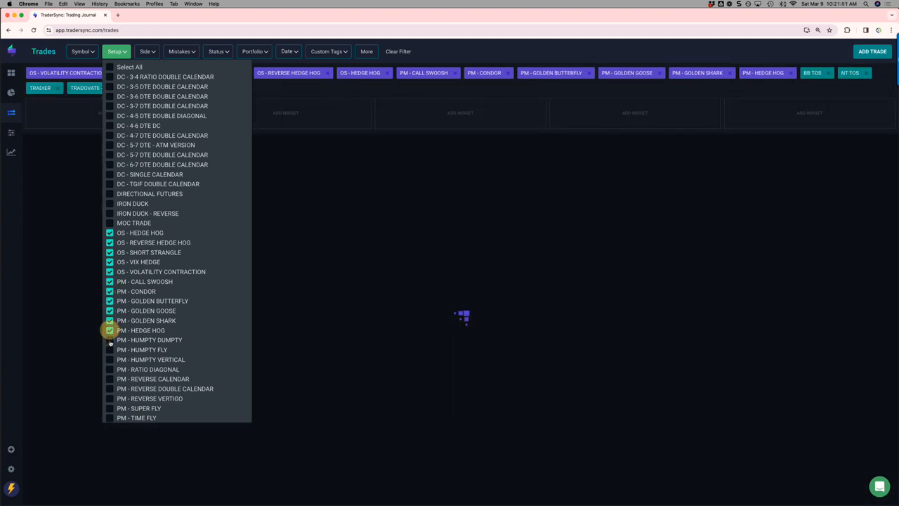
left_click(110, 340)
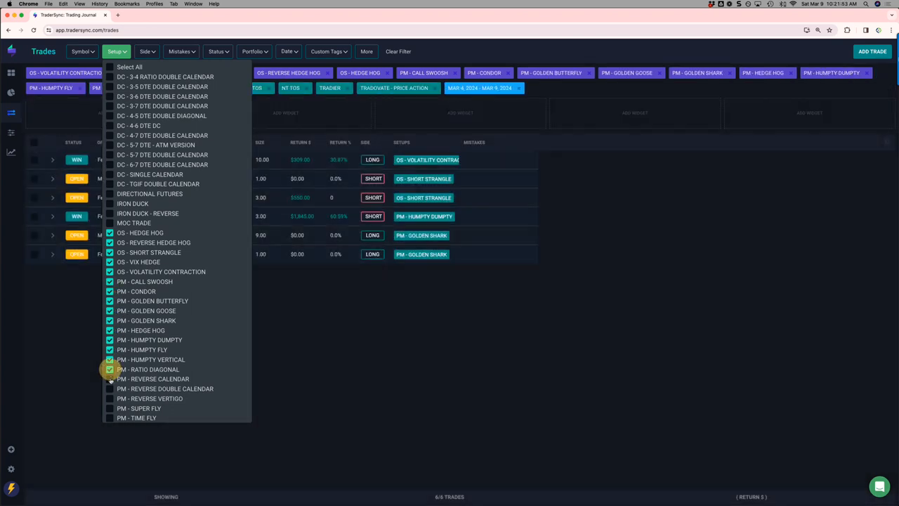
left_click(110, 408)
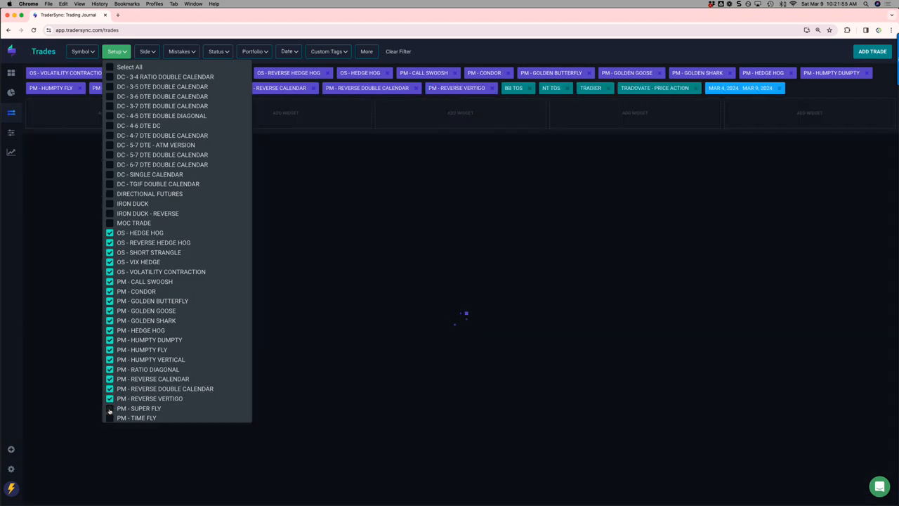